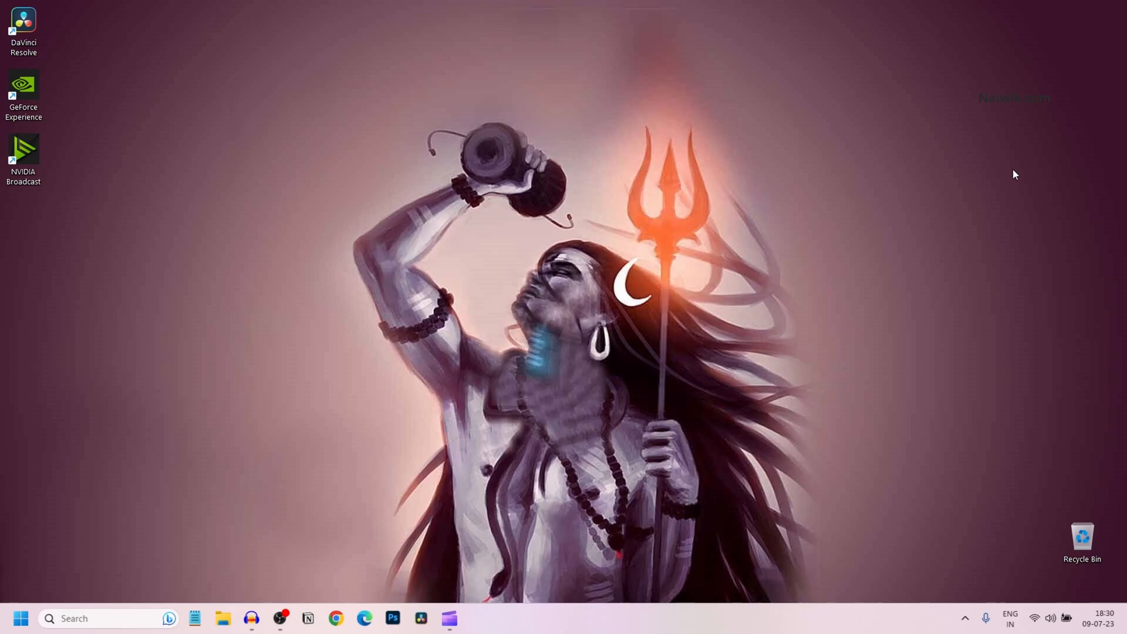
mouse_move(857, 225)
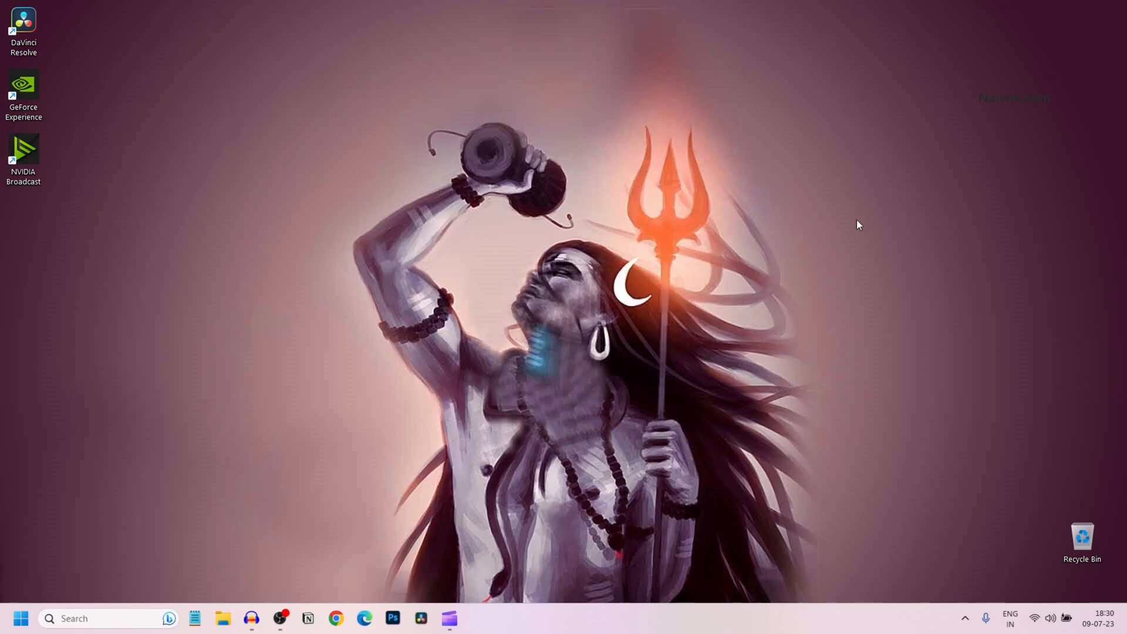
Search 'updates' from the taskbar and land on the Windows Update settings page
left_click(79, 618)
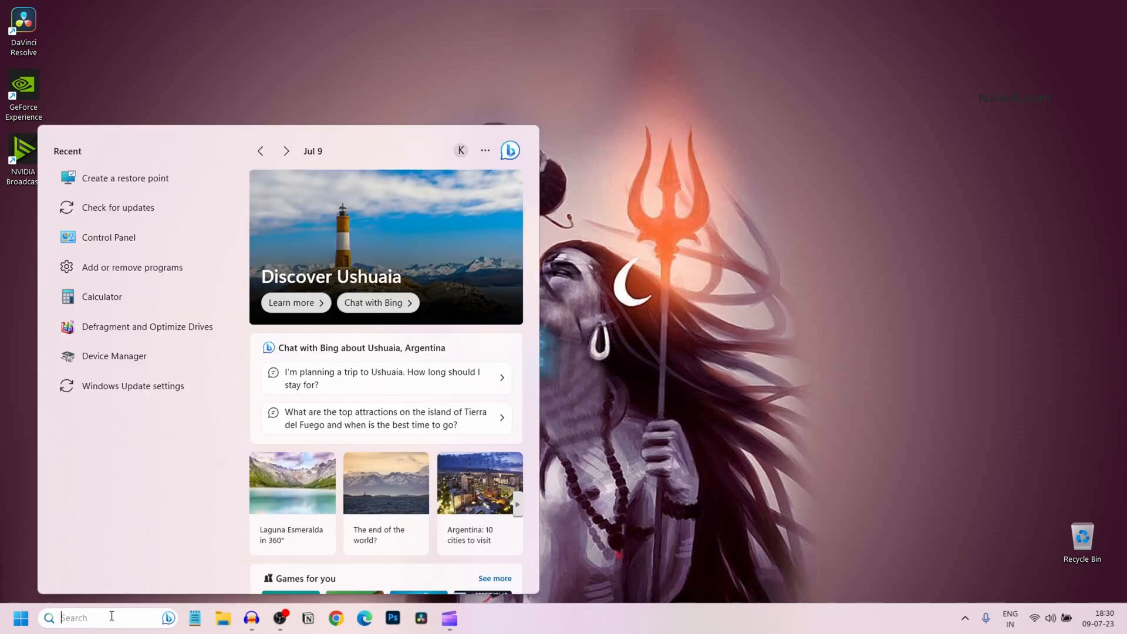
type("updates")
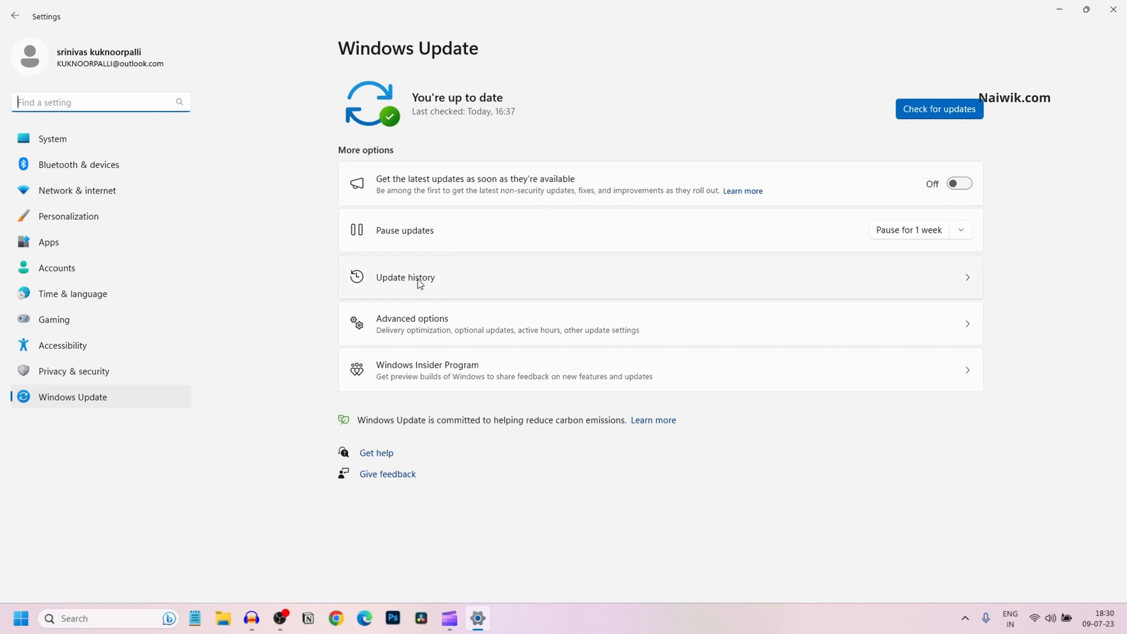
Go from Update history down to Related settings and reach the Uninstall updates list
left_click(405, 277)
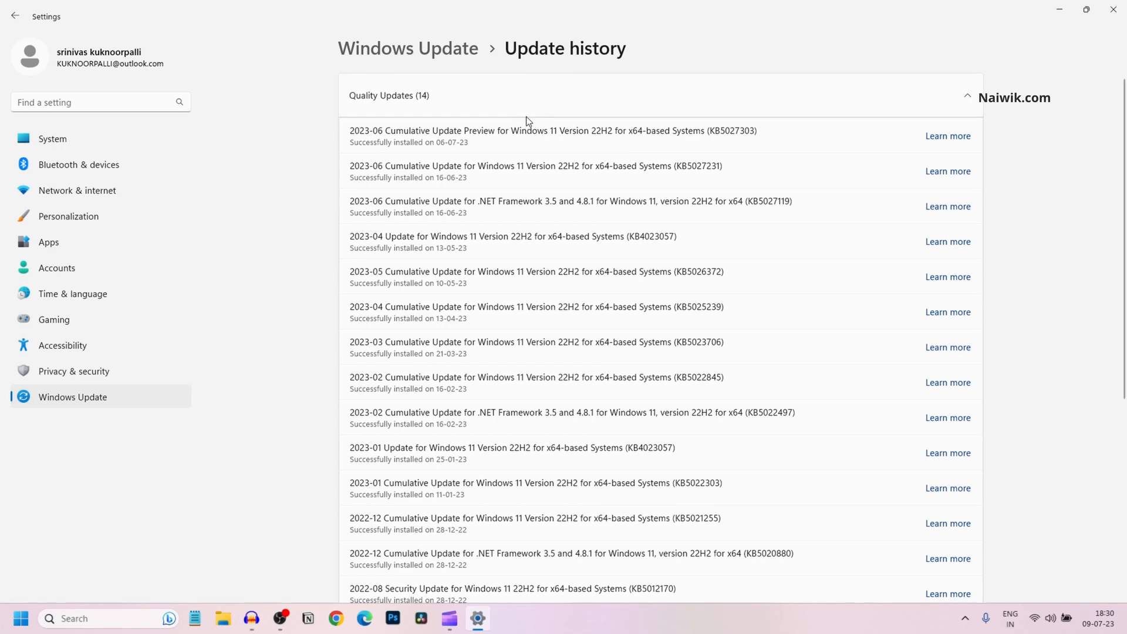
scroll("down", 3)
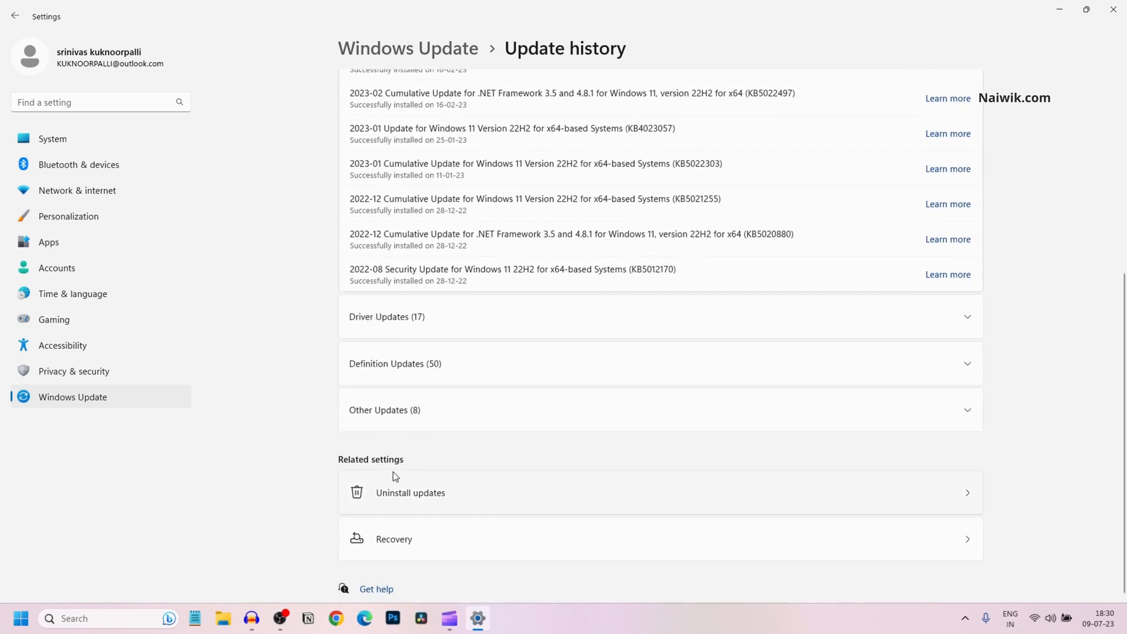
mouse_move(429, 500)
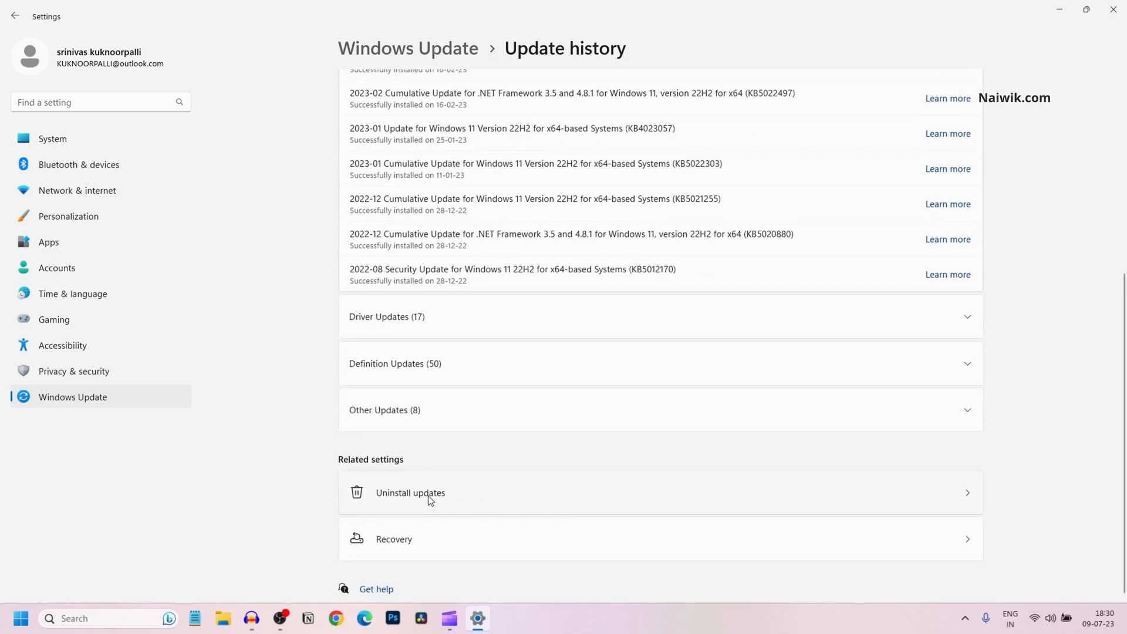
left_click(411, 492)
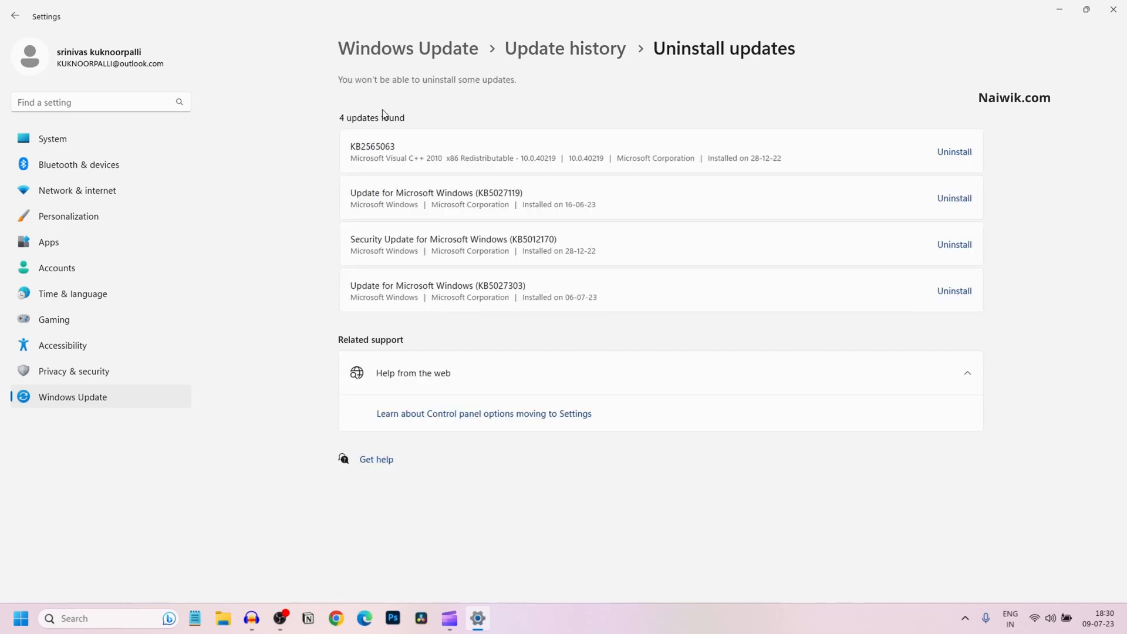
mouse_move(357, 125)
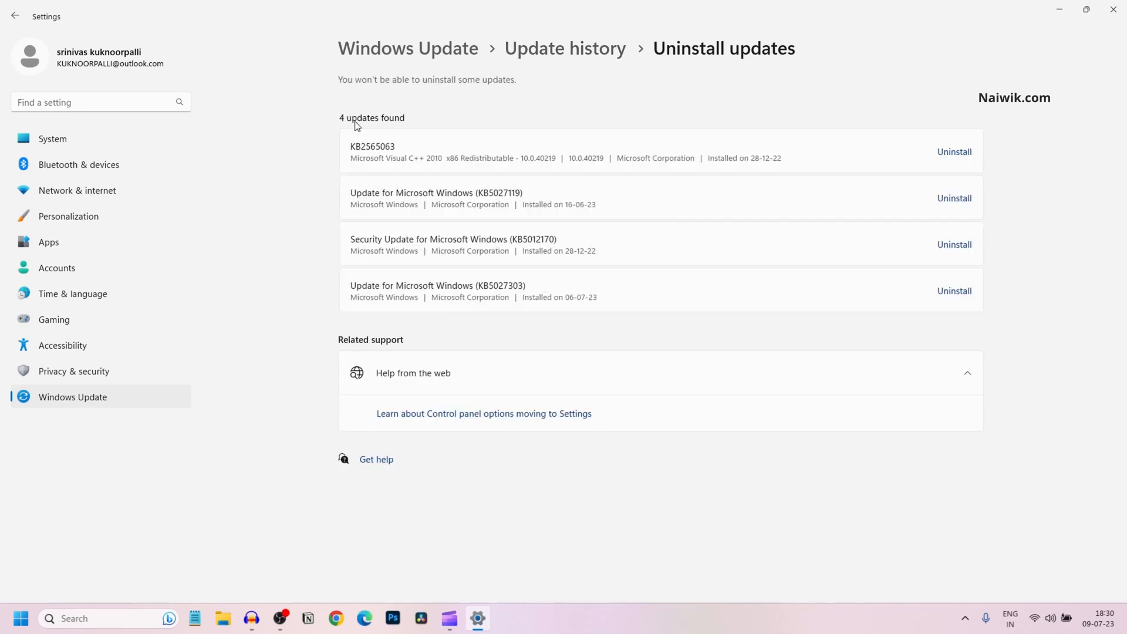
mouse_move(433, 138)
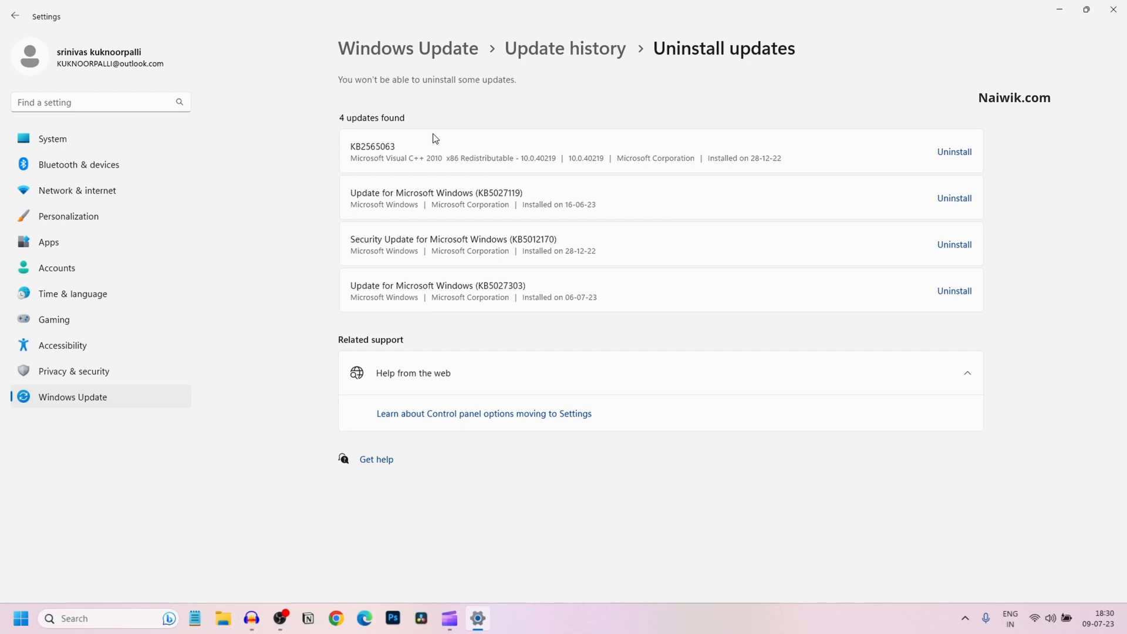
mouse_move(383, 205)
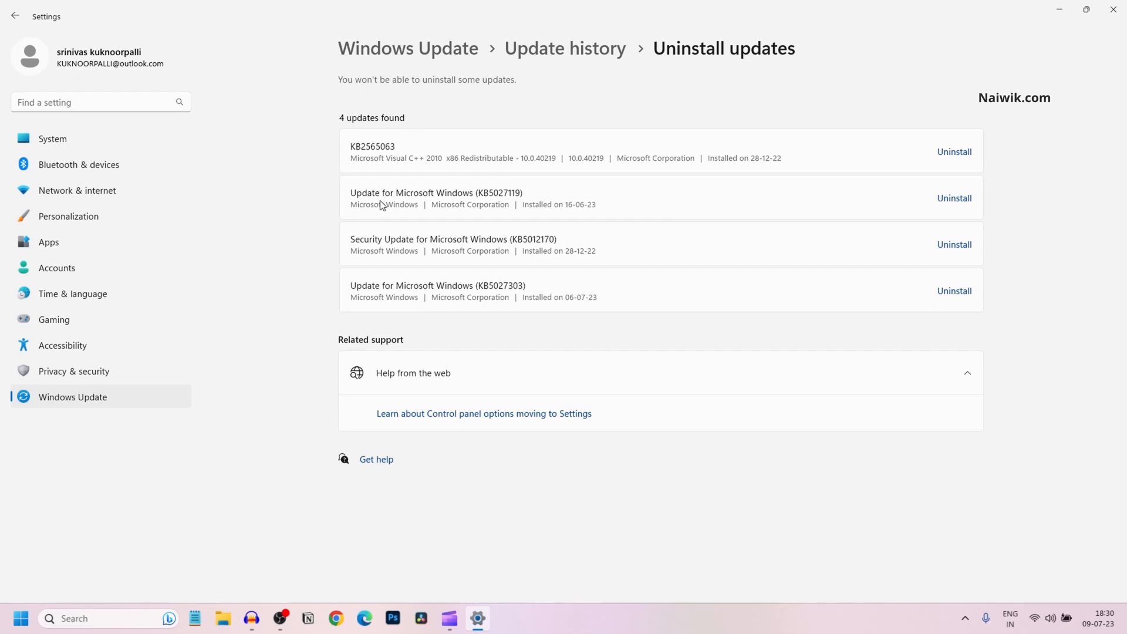
mouse_move(954, 198)
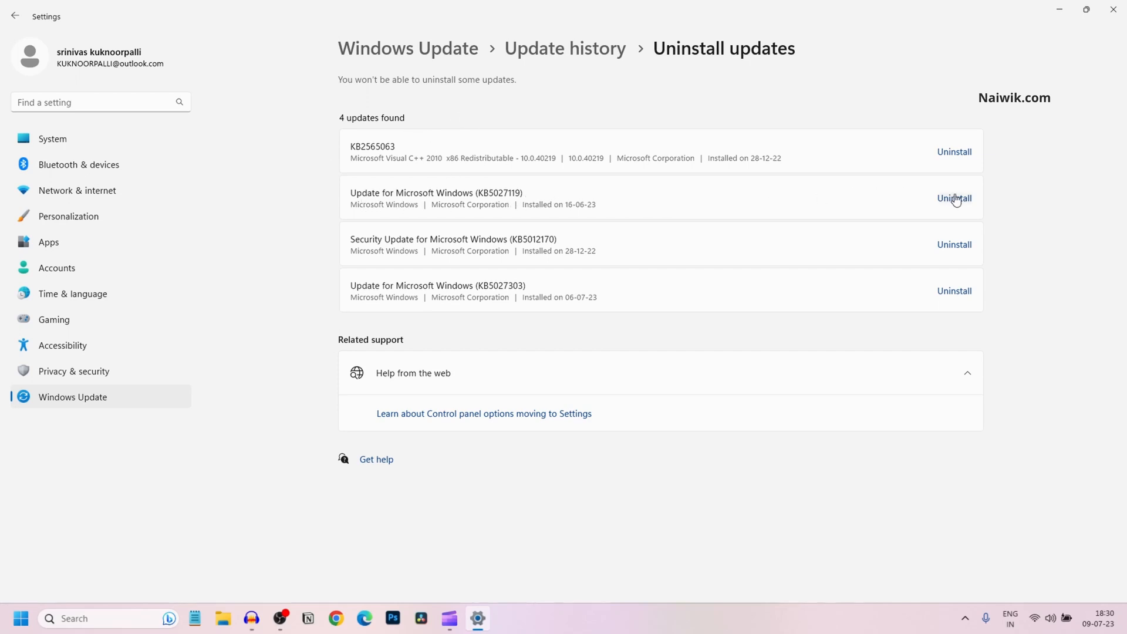
Uninstall Update for Microsoft Windows (KB5027119) and confirm, leaving it 'restart required'
left_click(954, 198)
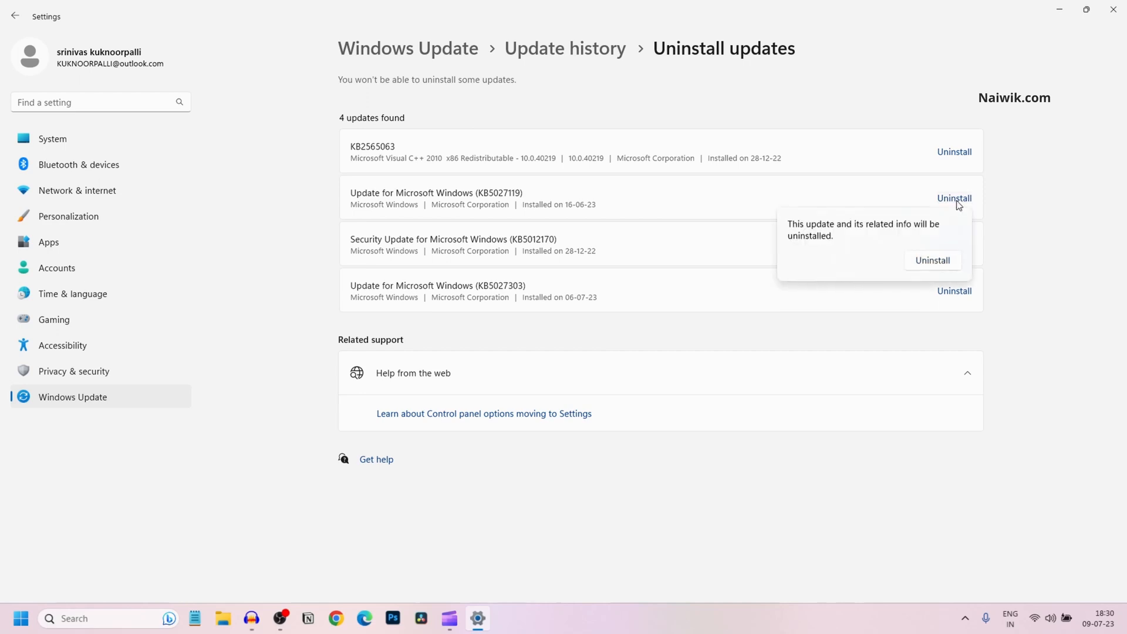
left_click(932, 261)
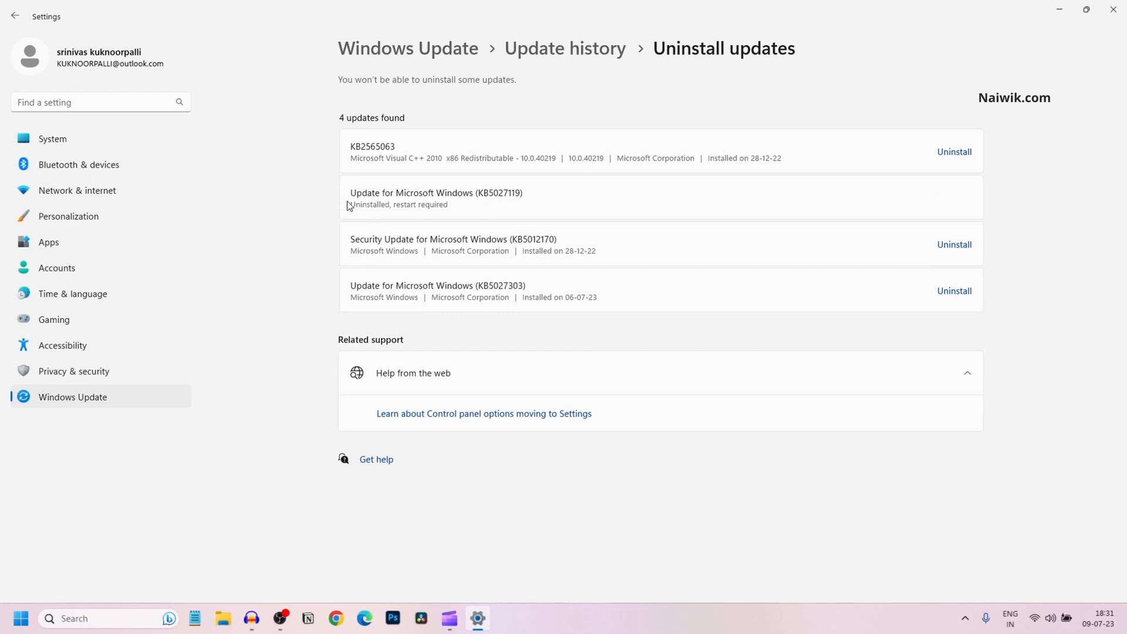
mouse_move(359, 216)
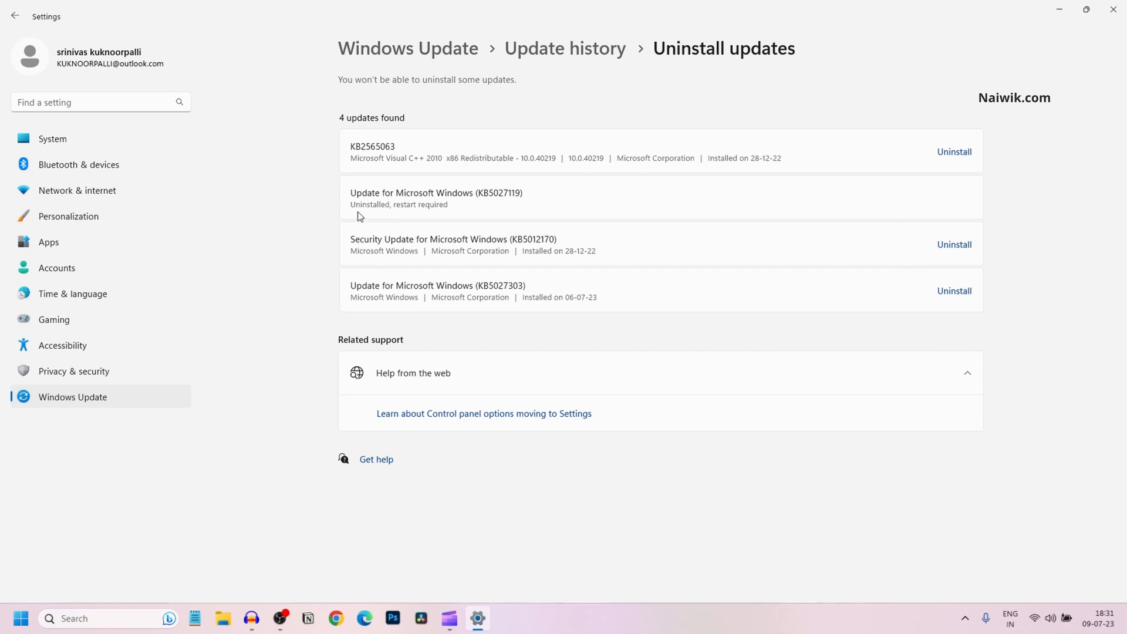
mouse_move(449, 220)
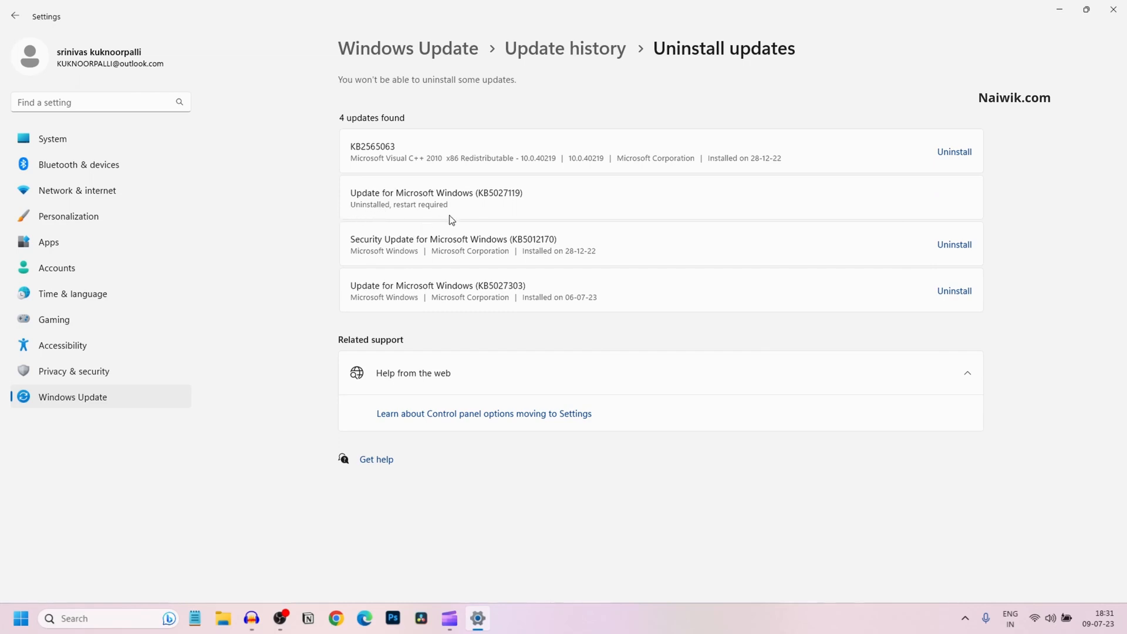
mouse_move(725, 42)
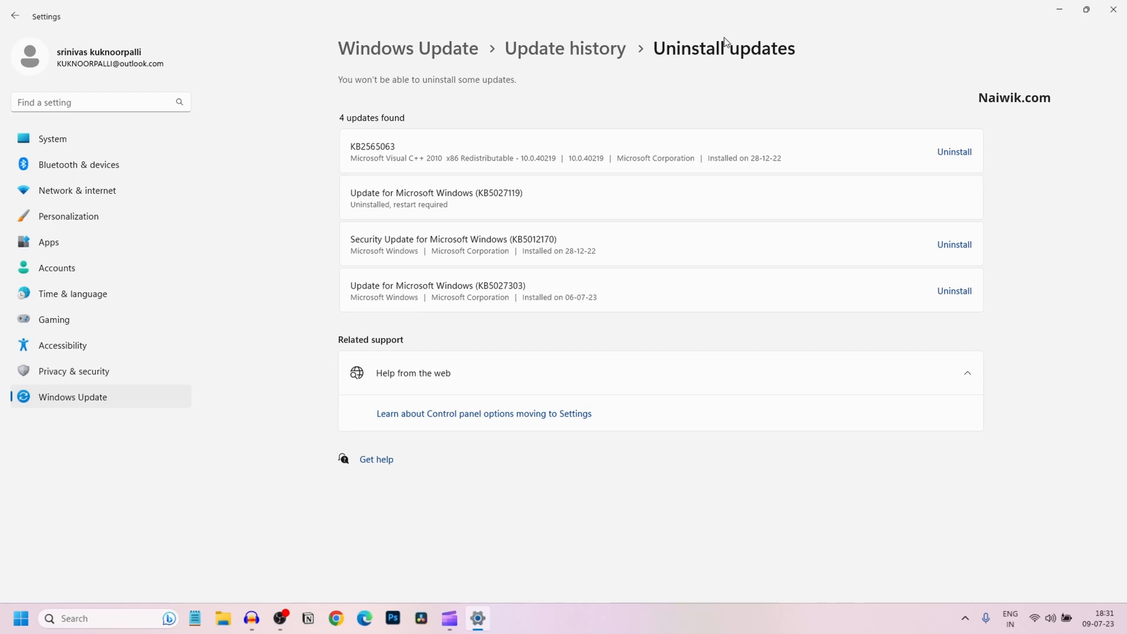
mouse_move(519, 218)
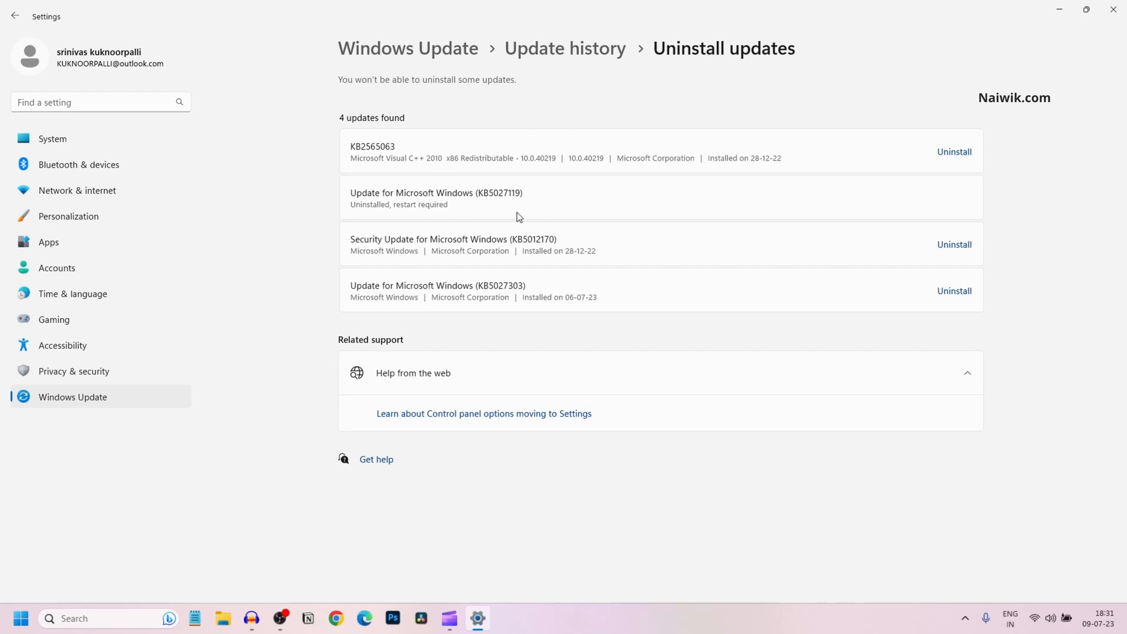